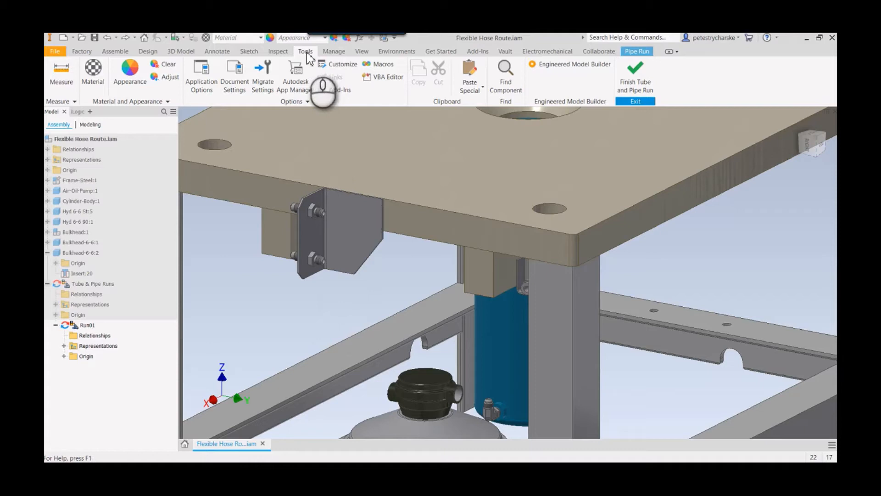
mouse_move(201, 73)
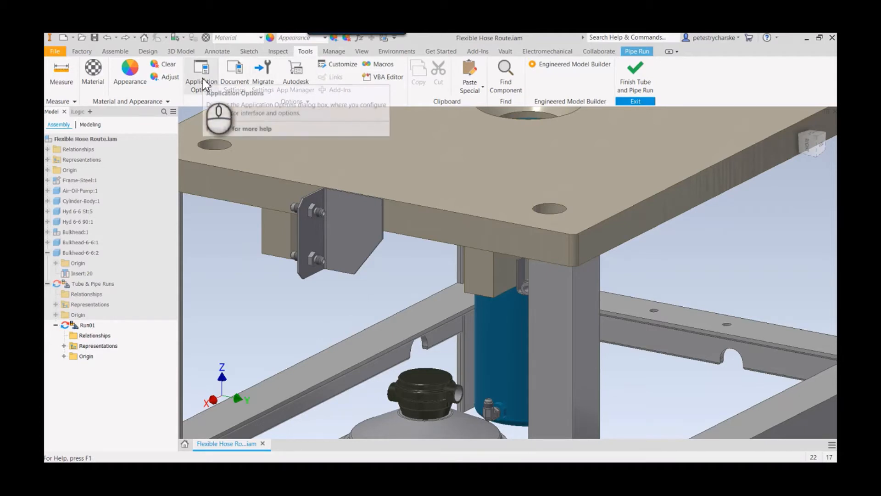
Step: Review Application Options and close them without changes
click(201, 74)
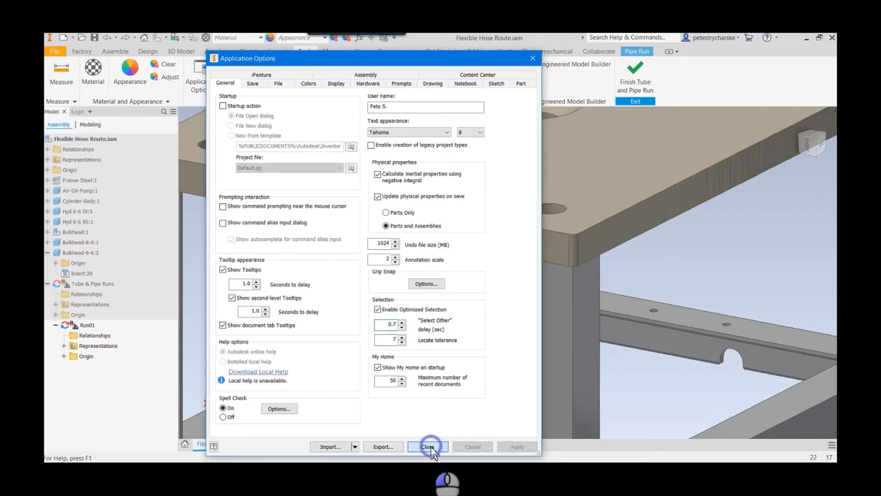
click(428, 446)
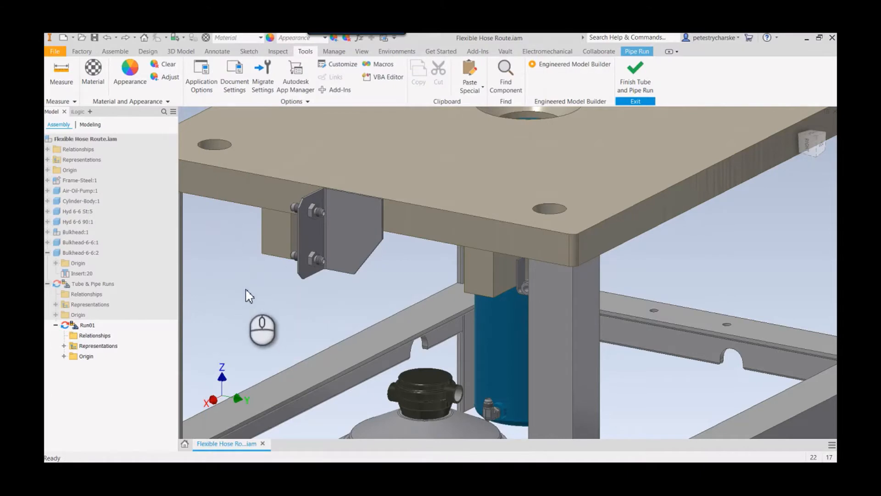
mouse_move(180, 151)
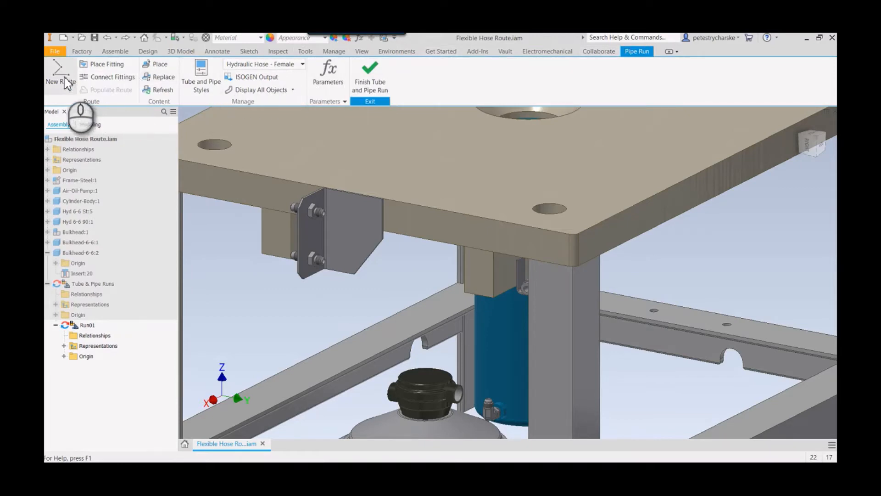
Step: Create a new hose route, accepting the default Hose 02 file name and location
click(60, 76)
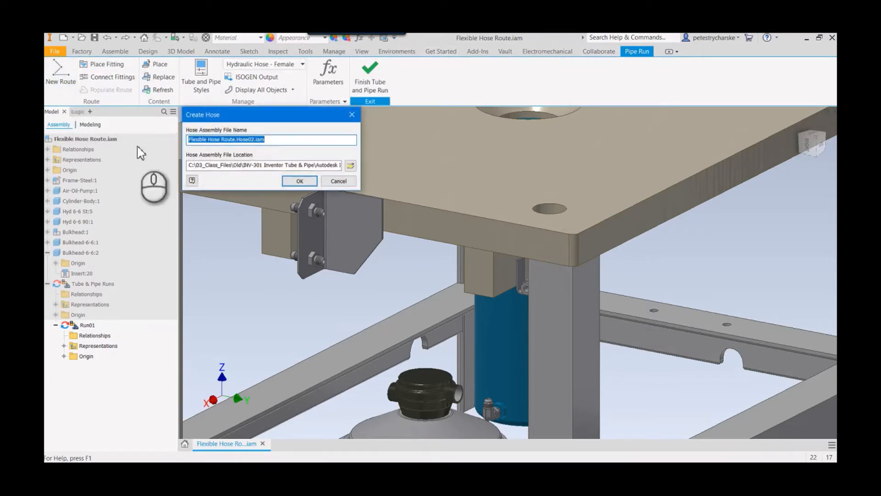
click(299, 181)
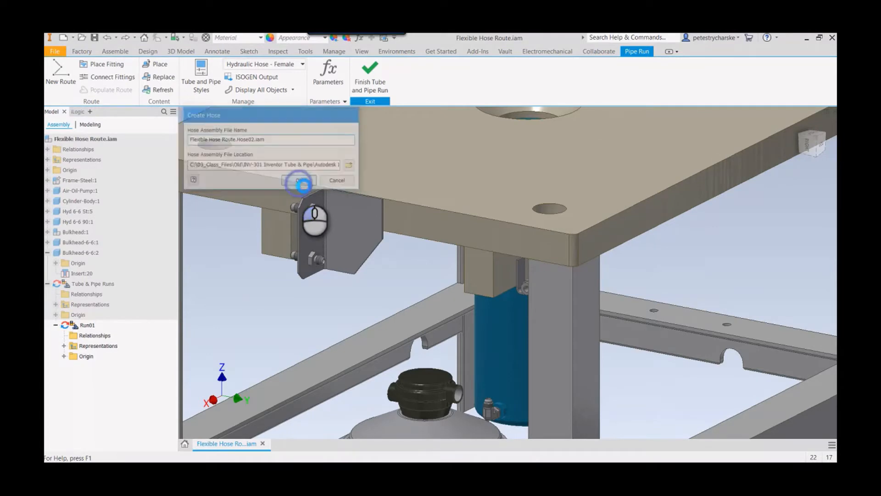
click(299, 180)
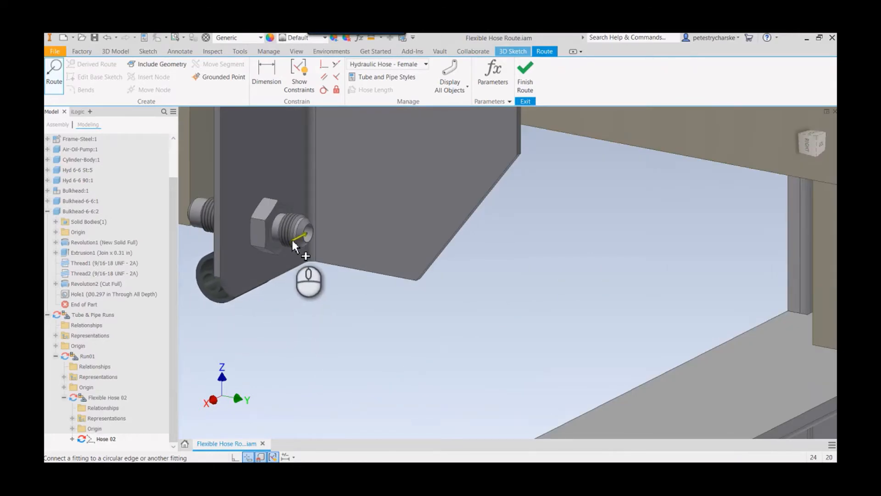
Step: Place swivel fittings on the bulkhead and cylinder ports, joining them with the flexible hose
click(304, 236)
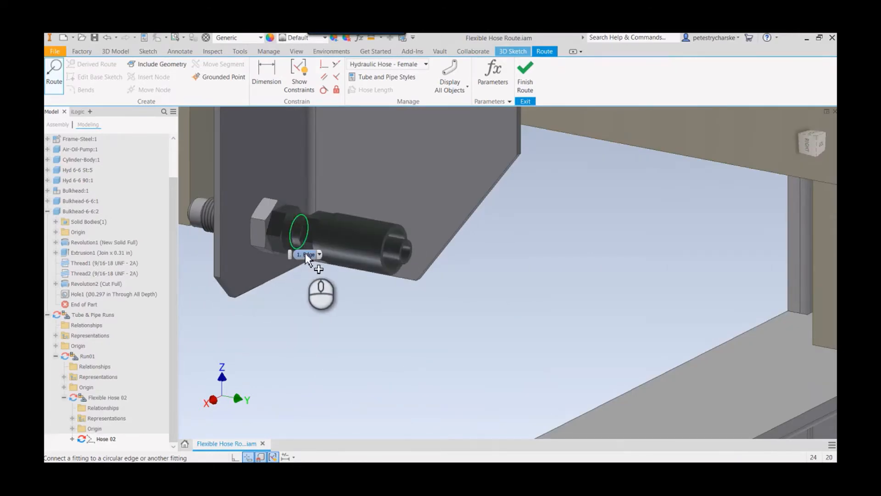
click(319, 254)
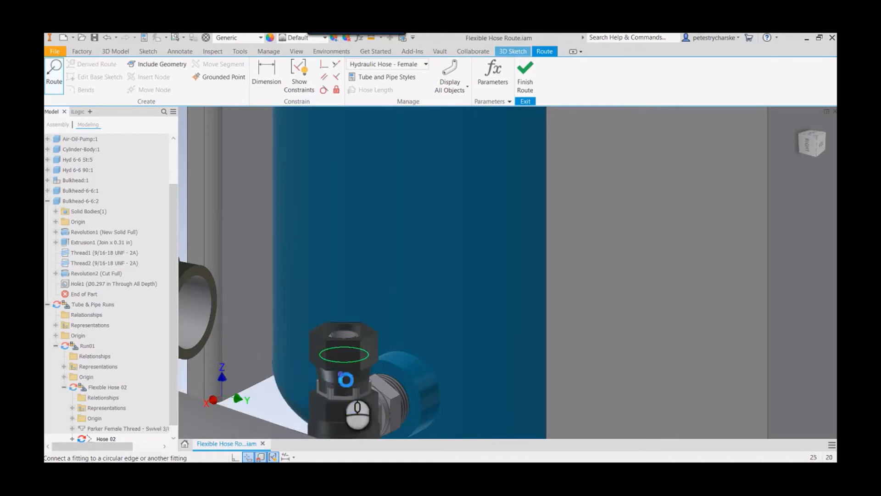
click(344, 354)
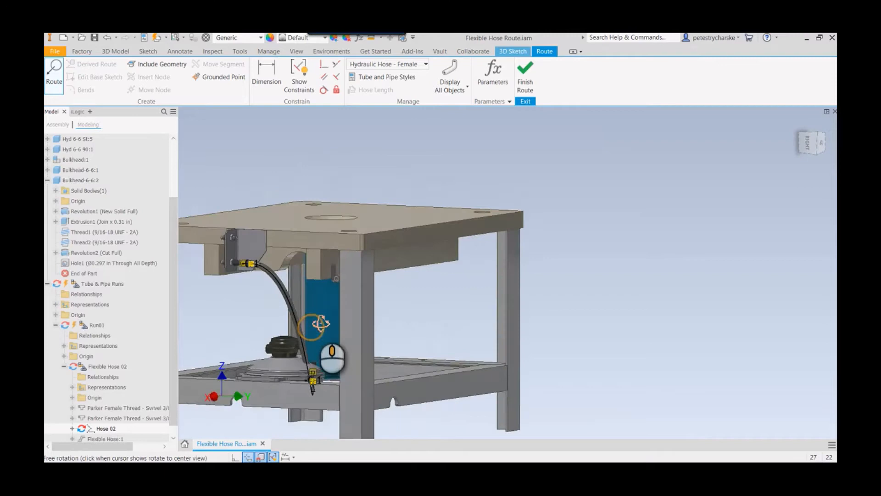
drag(323, 323, 365, 307)
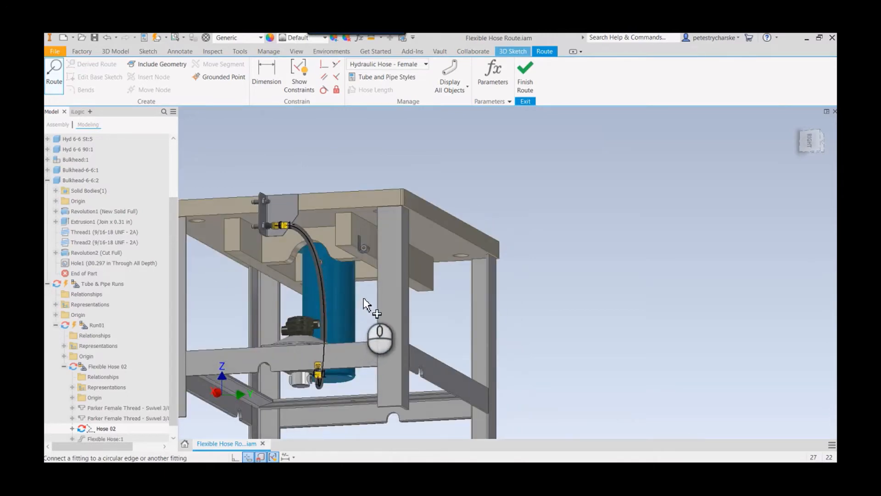
Step: Start an extra route point with Edit Offset, then cancel it and undo the hose placement
right_click(365, 303)
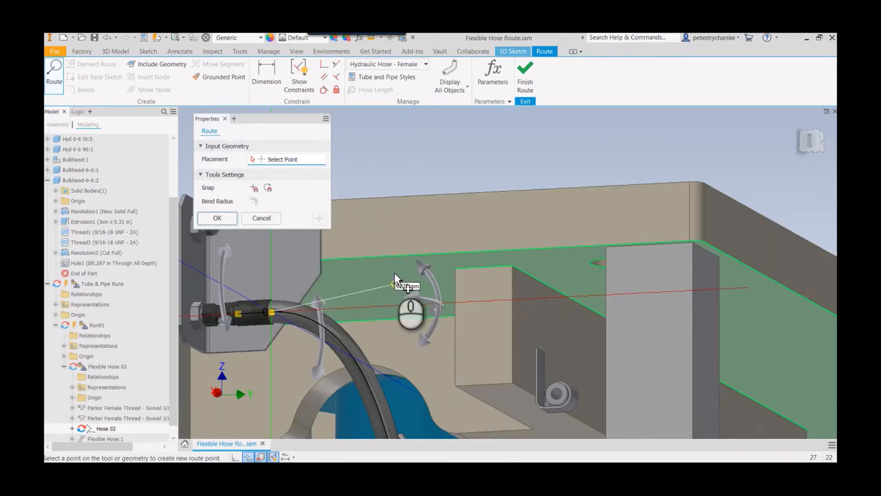
right_click(399, 281)
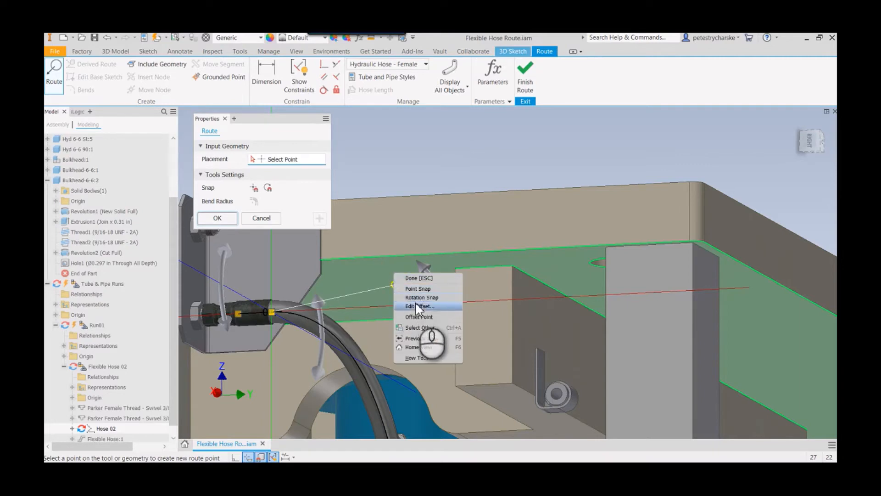
click(419, 306)
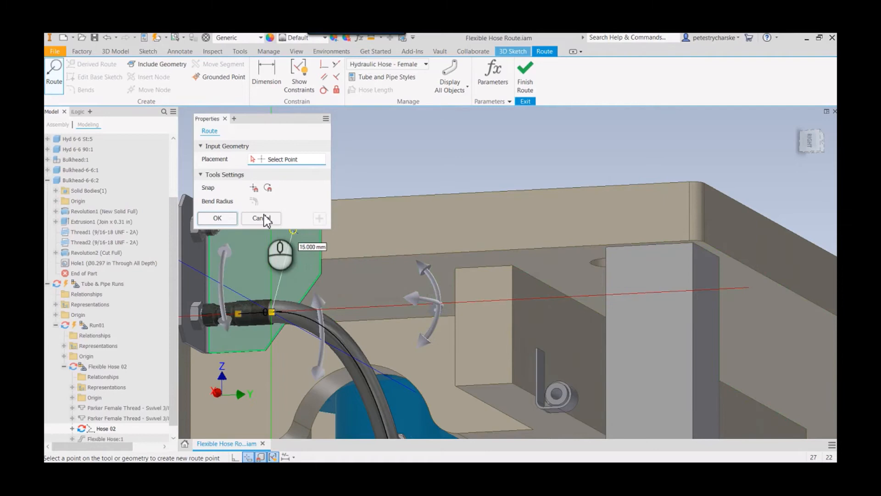
click(259, 218)
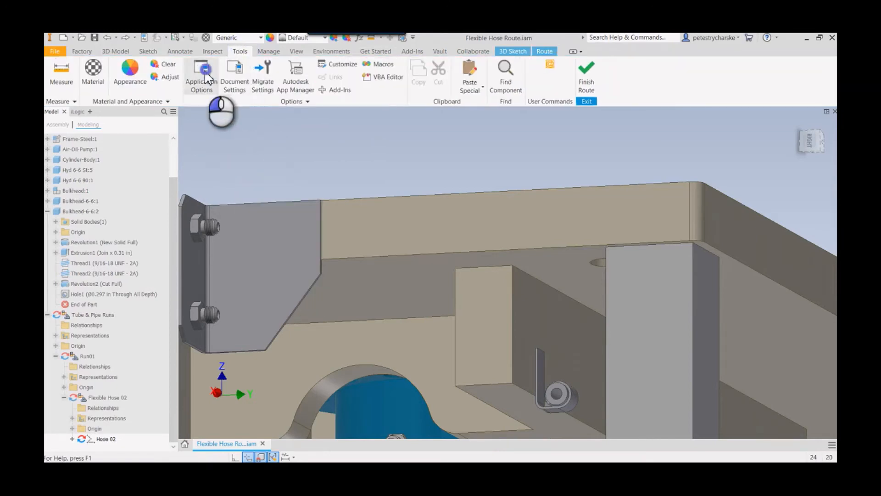
click(201, 76)
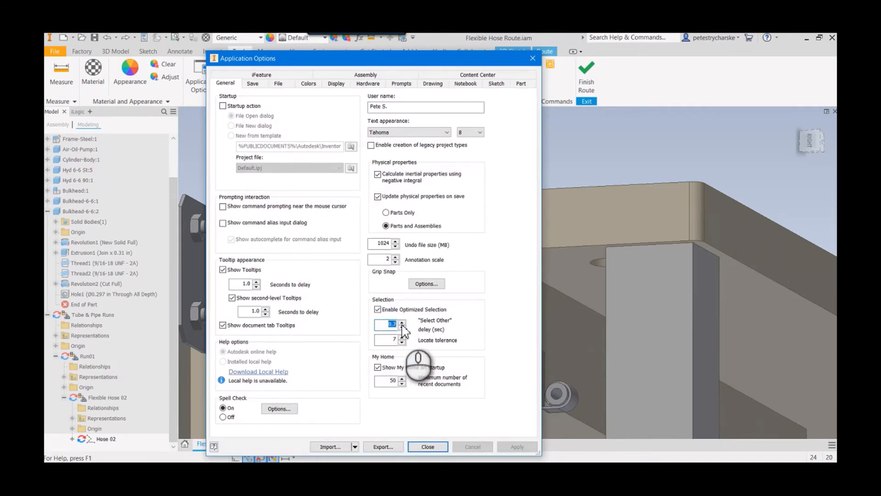
text(4)
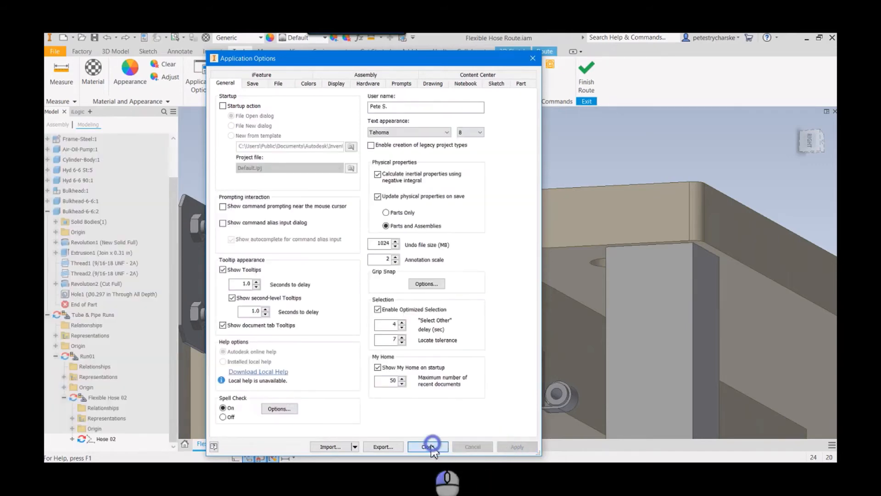
click(429, 446)
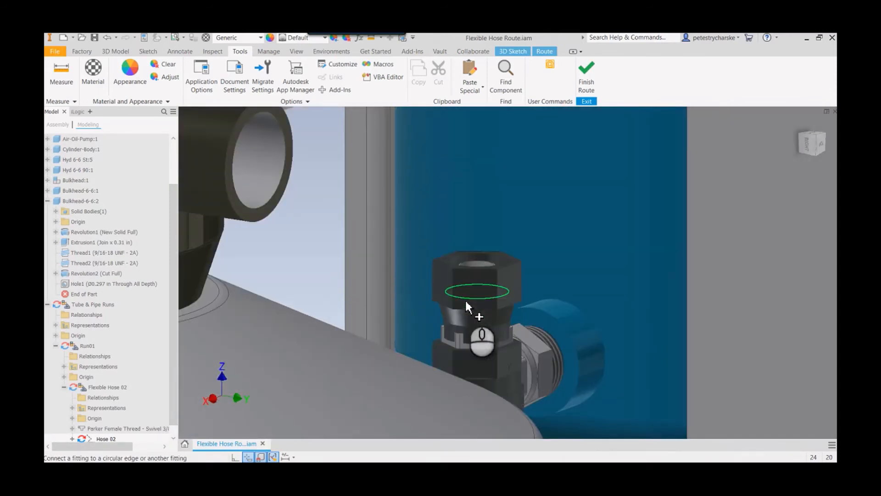
click(475, 291)
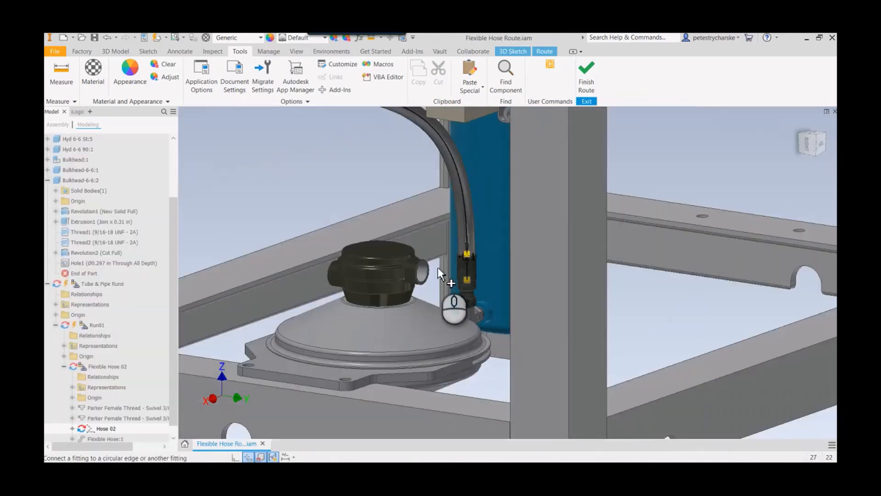
drag(442, 275, 466, 281)
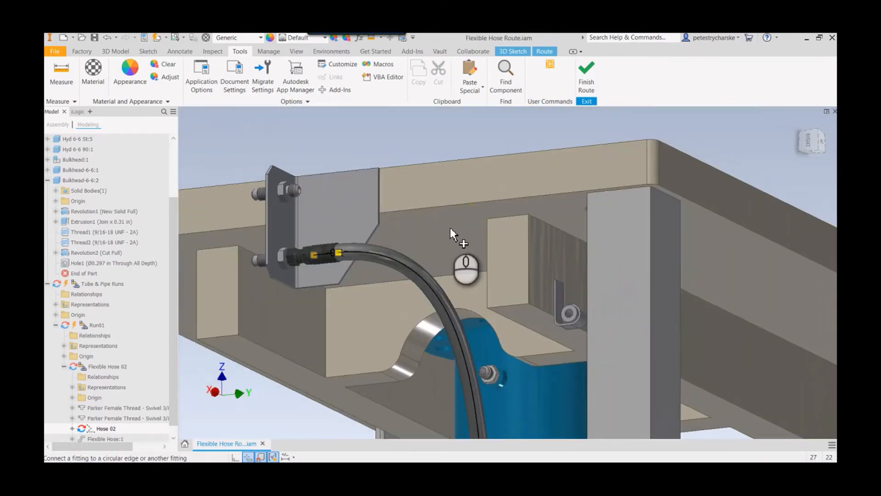
right_click(454, 234)
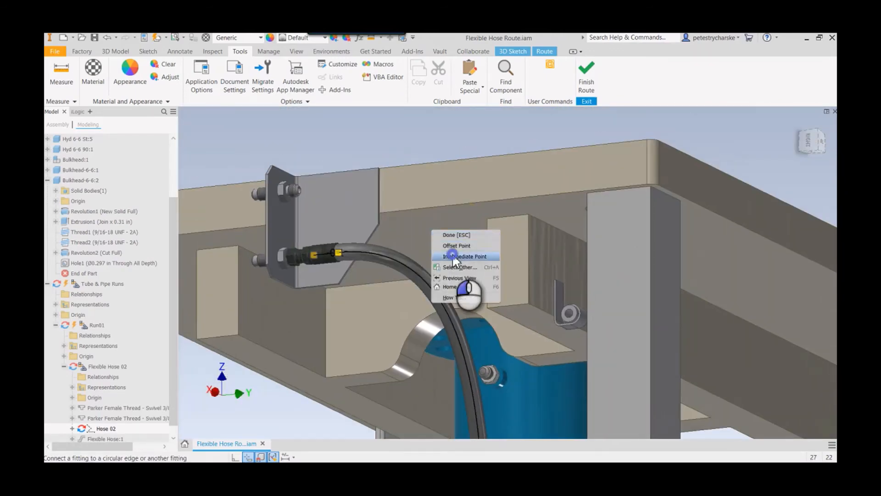
click(465, 257)
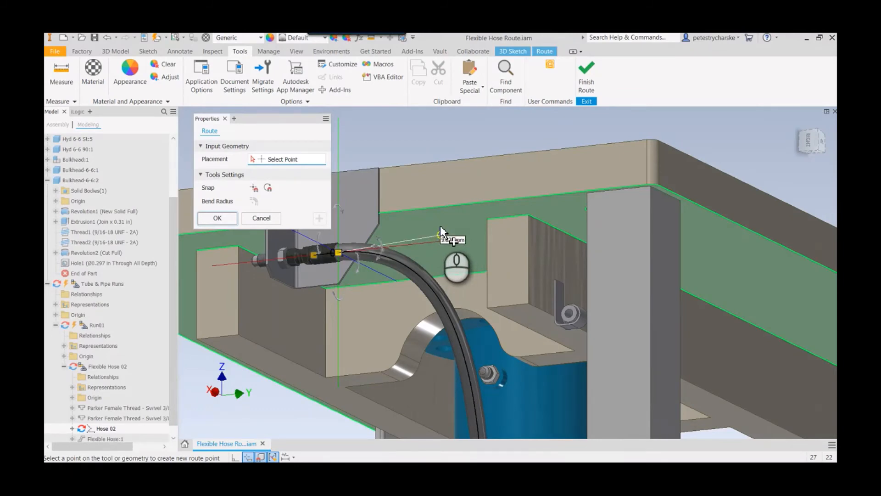
mouse_move(460, 202)
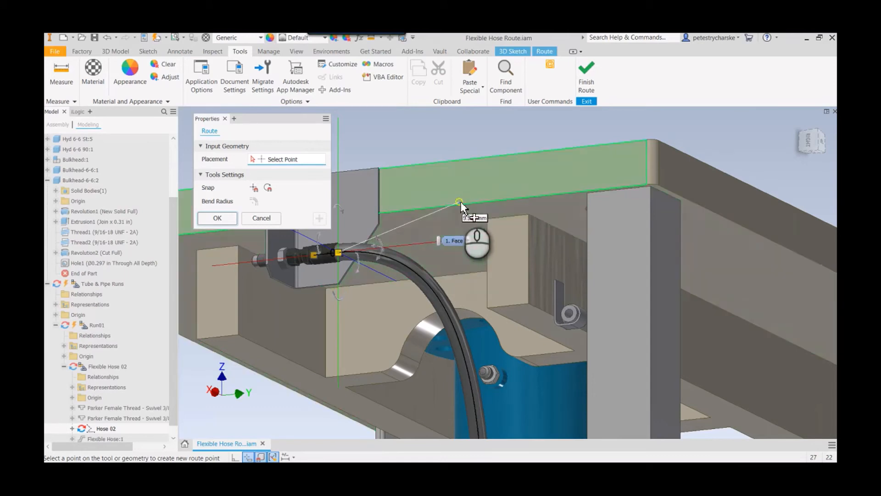
click(261, 219)
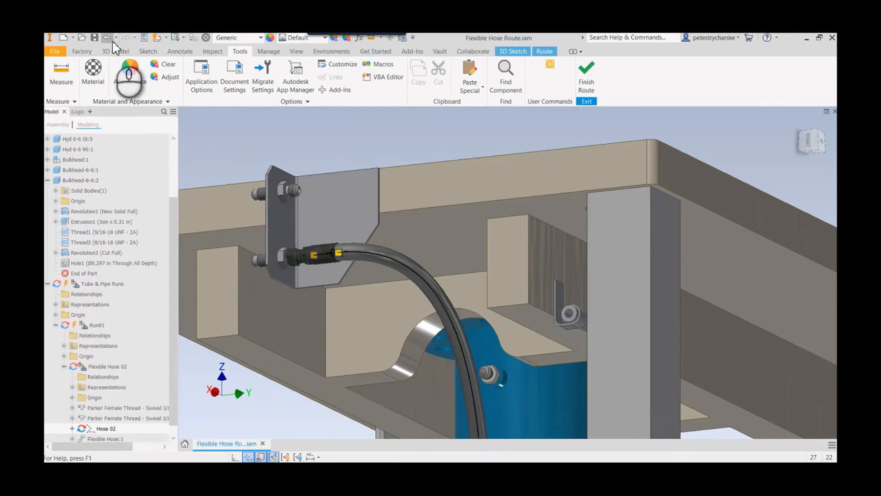
click(114, 38)
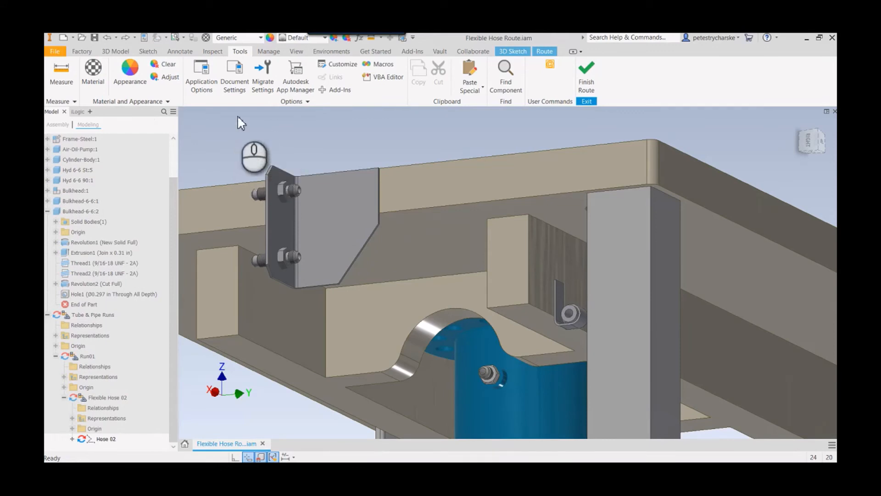
mouse_move(201, 76)
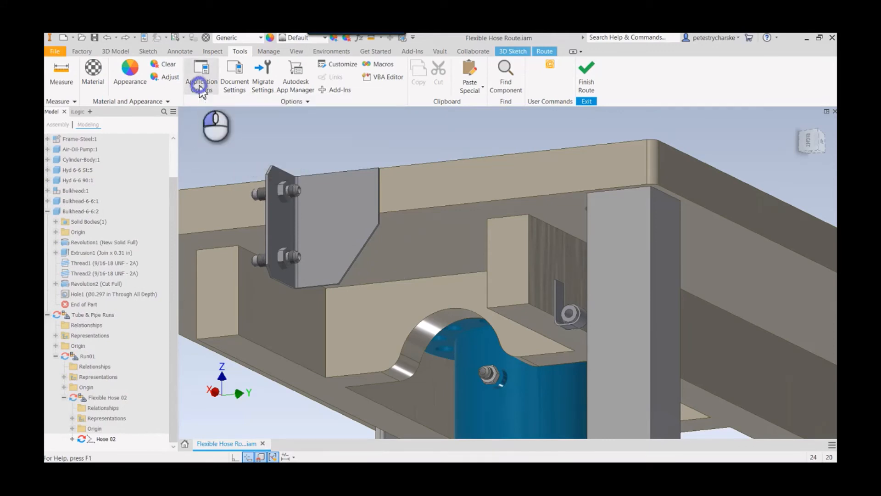
Step: Set the Select Other delay to 0 (off) in Application Options, General
click(202, 74)
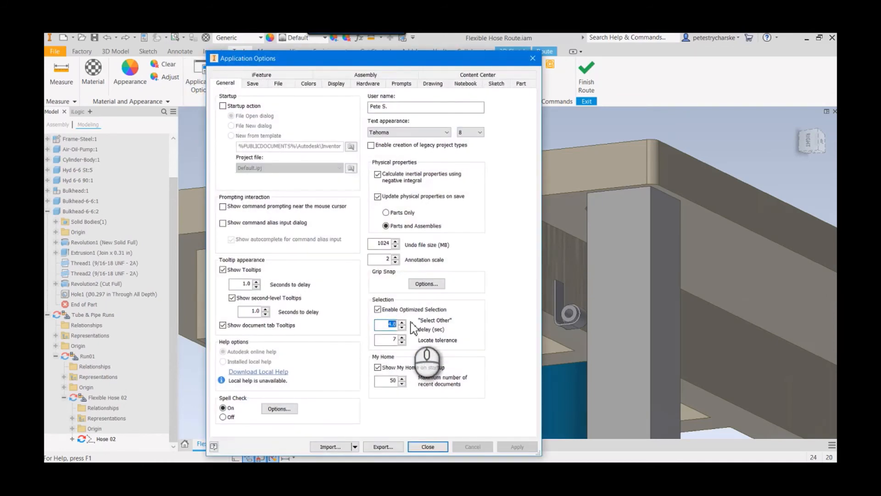
text(0)
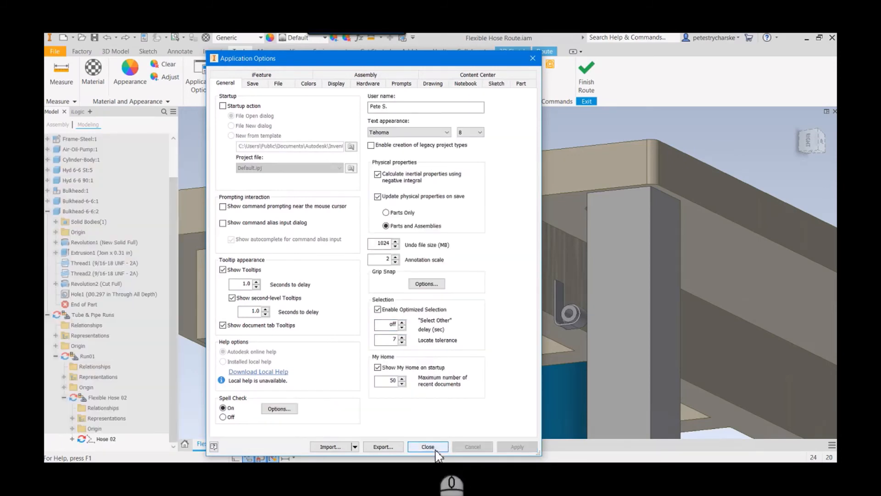
click(428, 446)
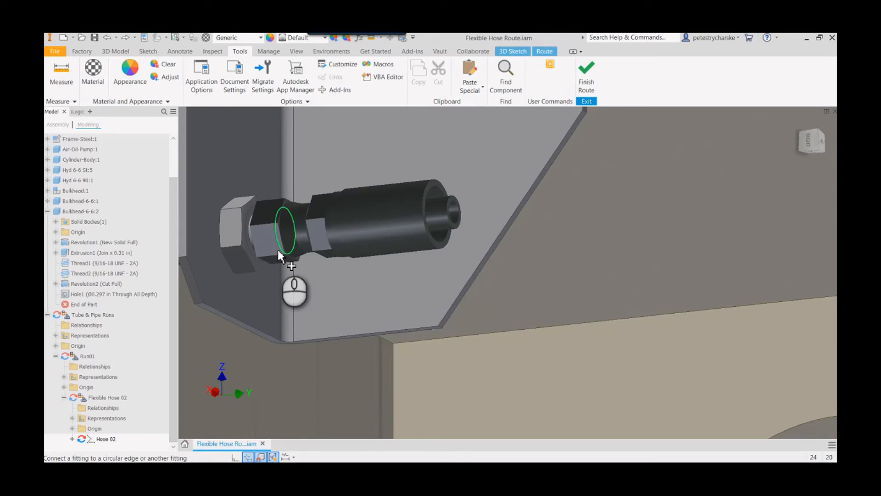
Step: Pick the bulkhead edge via Select Other, connect to the cylinder fitting, and finish the route
right_click(283, 259)
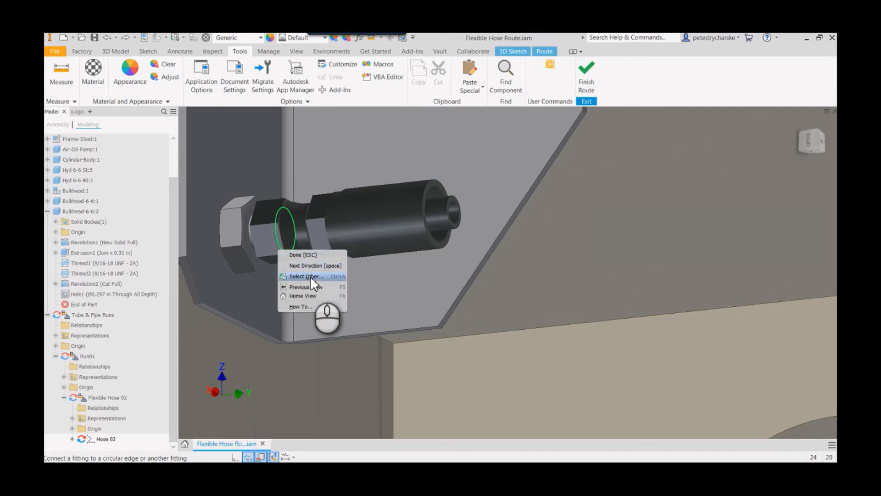
click(307, 277)
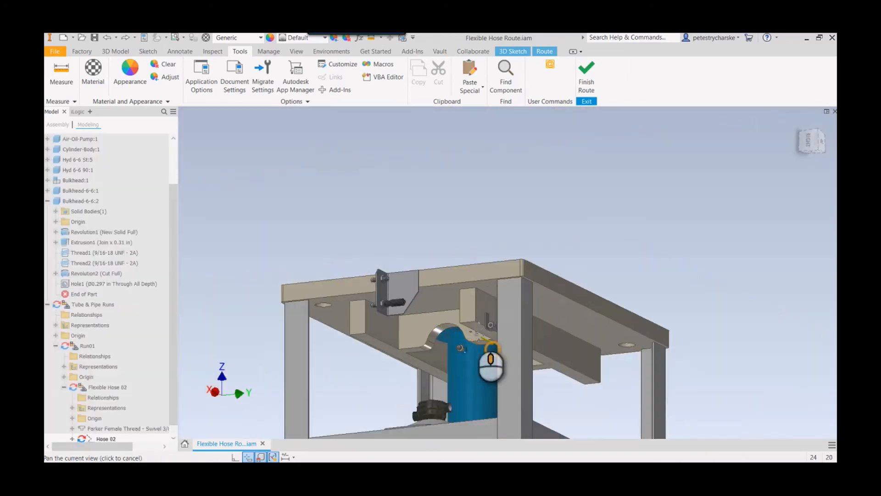
drag(490, 363, 461, 366)
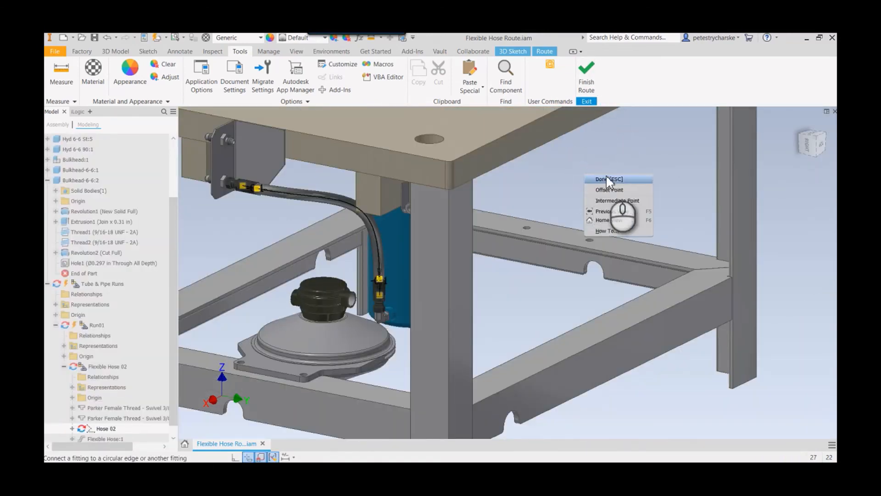
click(609, 179)
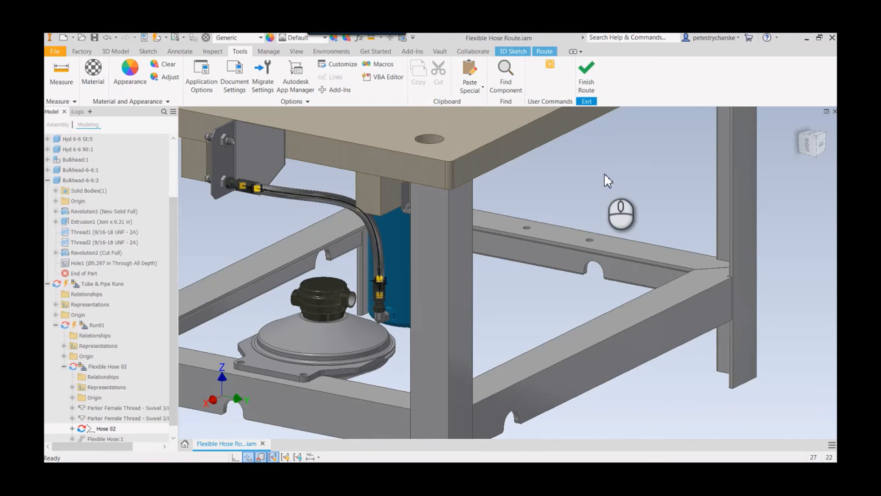